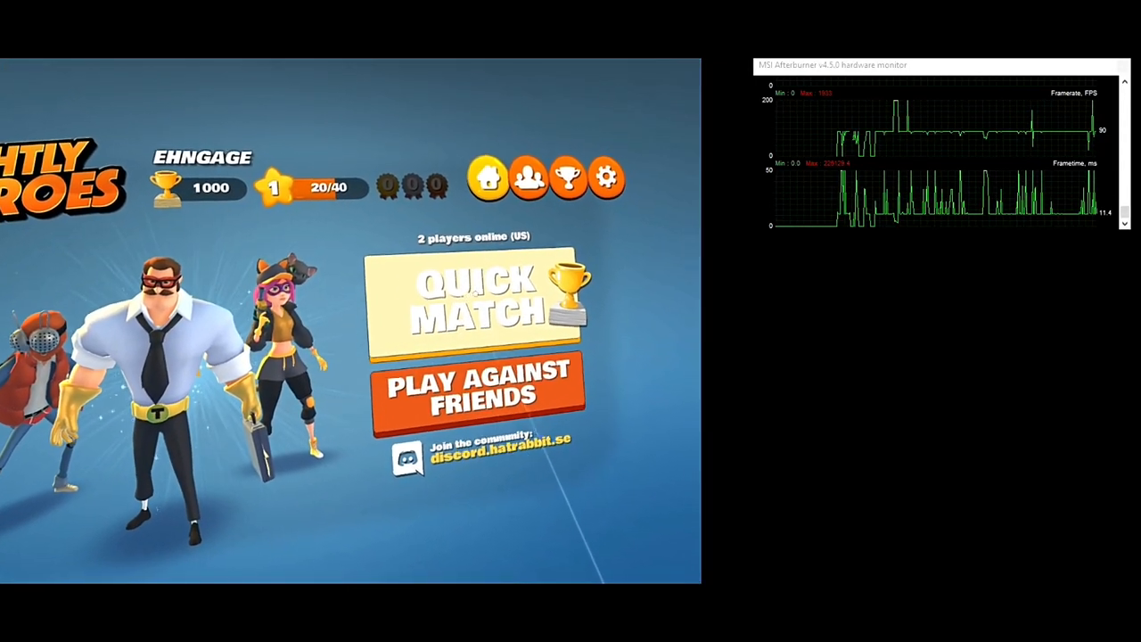
pyautogui.click(472, 298)
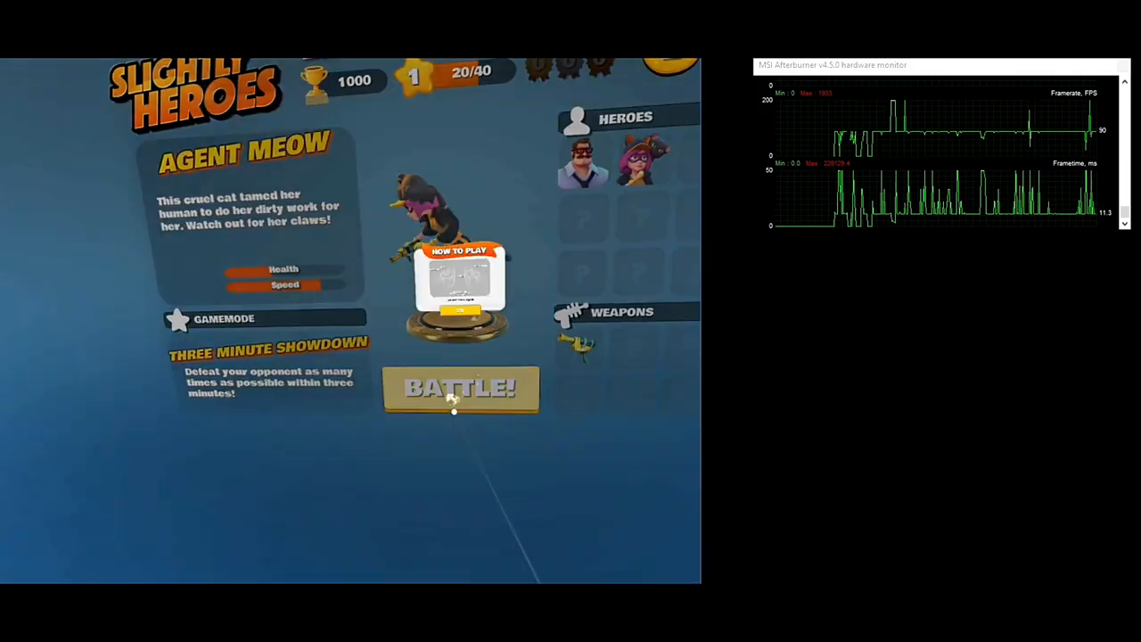
pyautogui.click(459, 390)
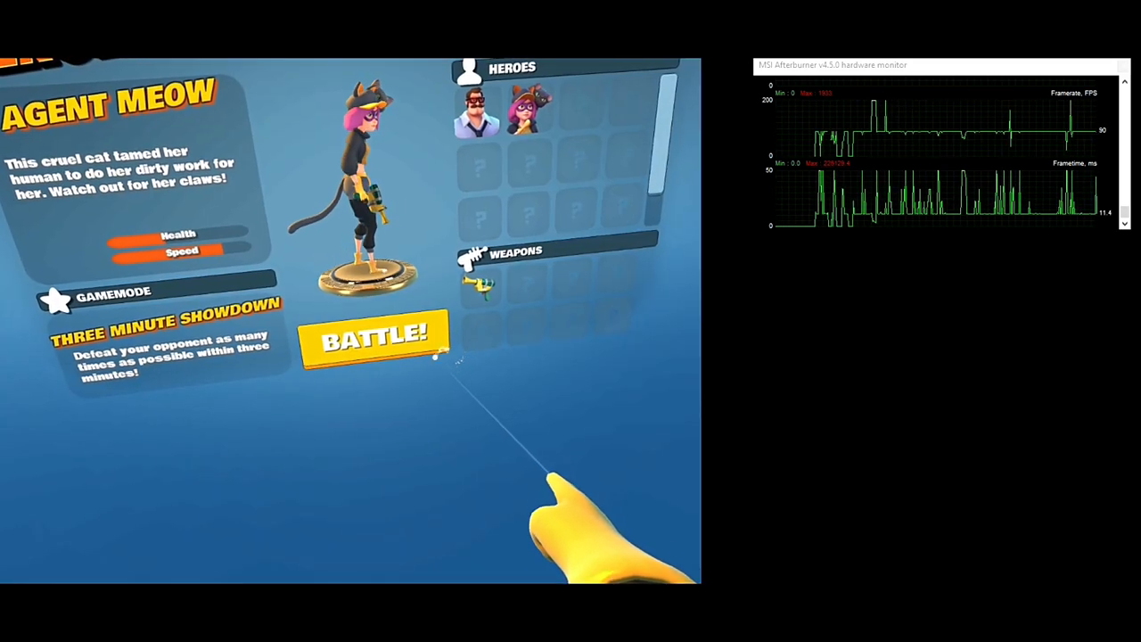
pyautogui.click(374, 340)
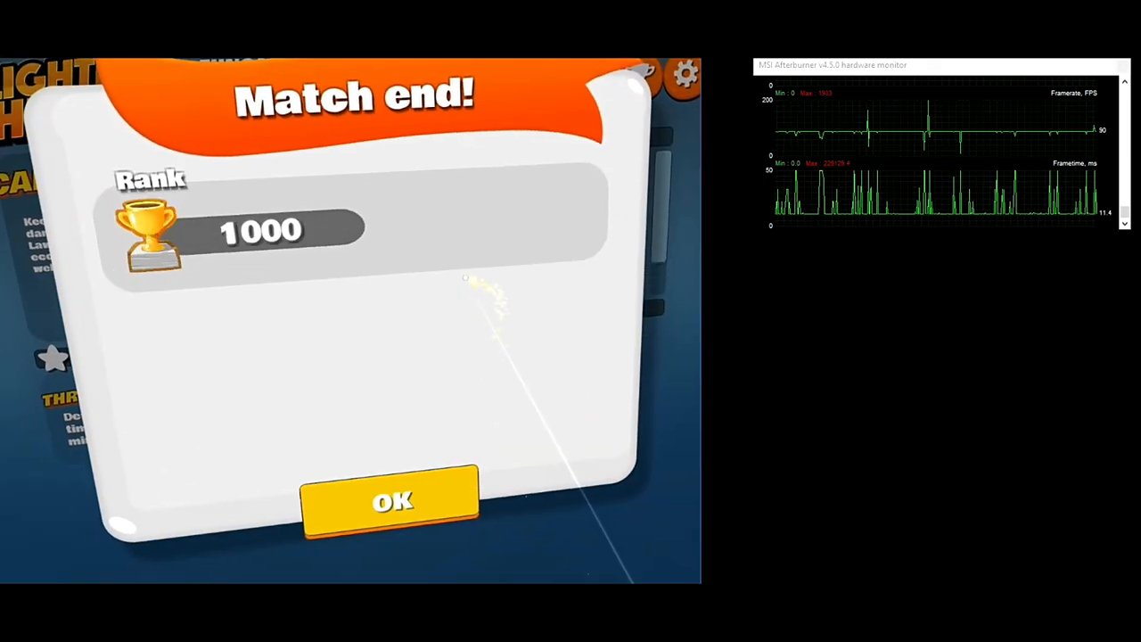
pyautogui.click(390, 501)
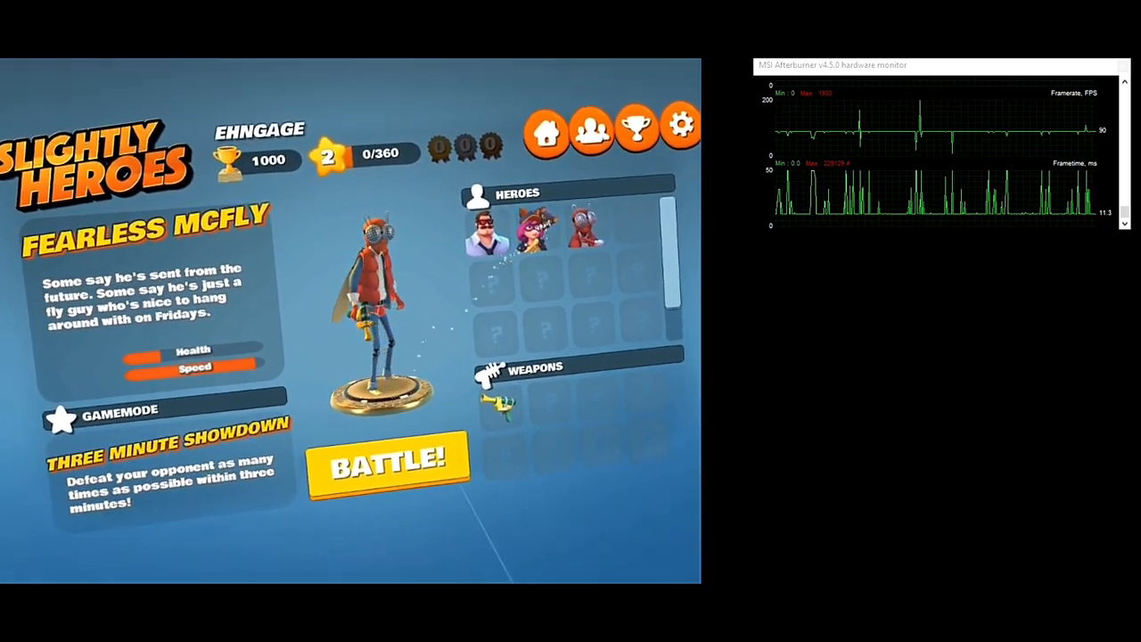
pyautogui.click(387, 465)
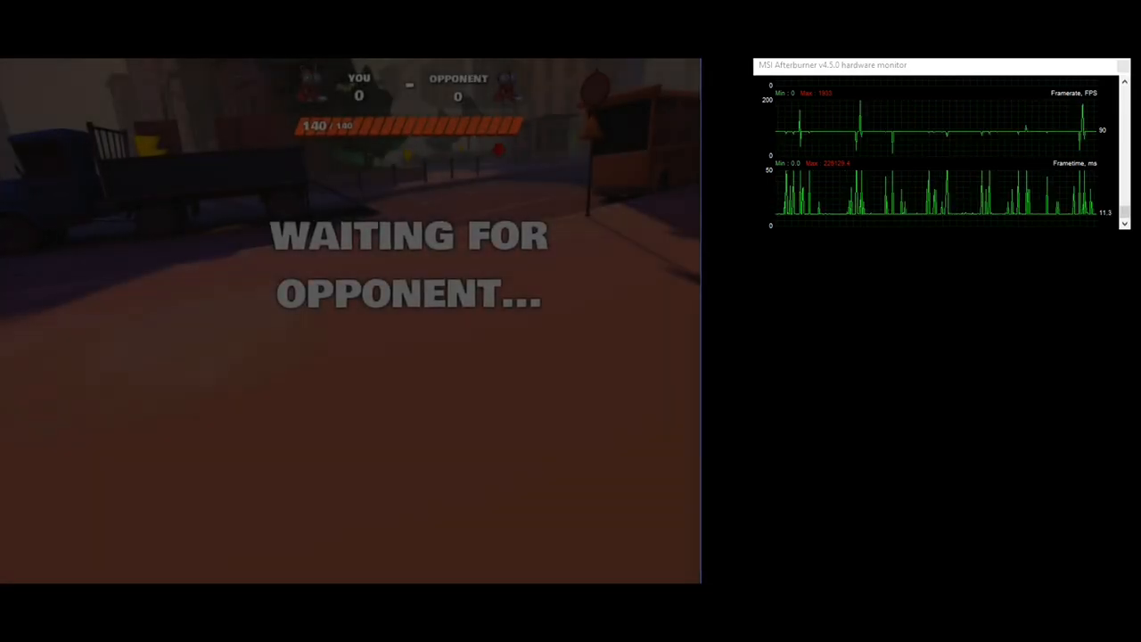